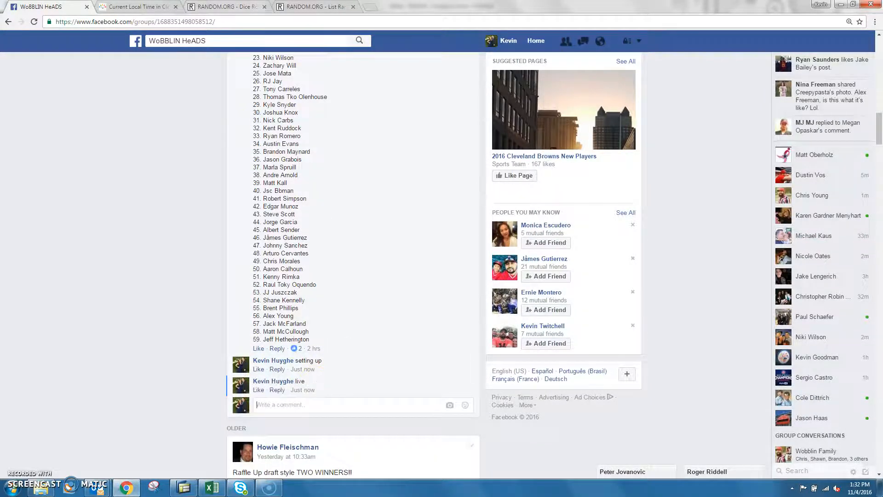
Step: Check Cleveland's current time on timeanddate.com, then move to the RANDOM.ORG dice roller
{"action": "left_click", "coordinate": [138, 6]}
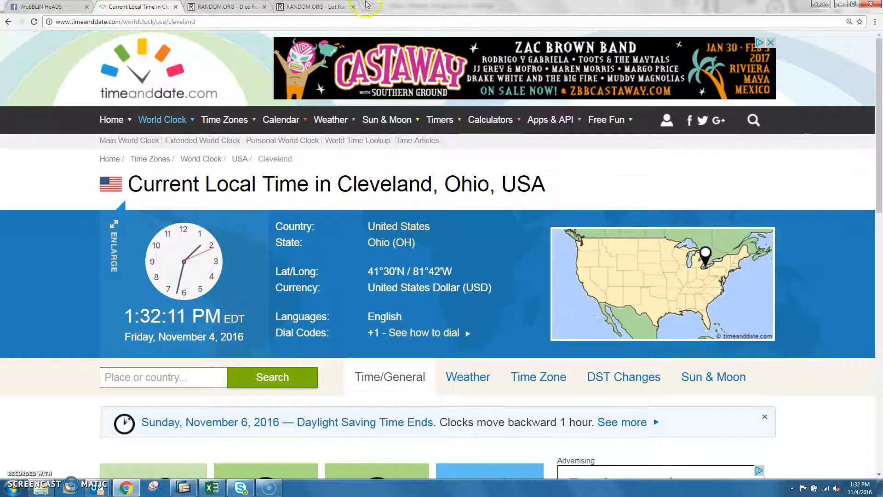
{"action": "left_click", "coordinate": [312, 6]}
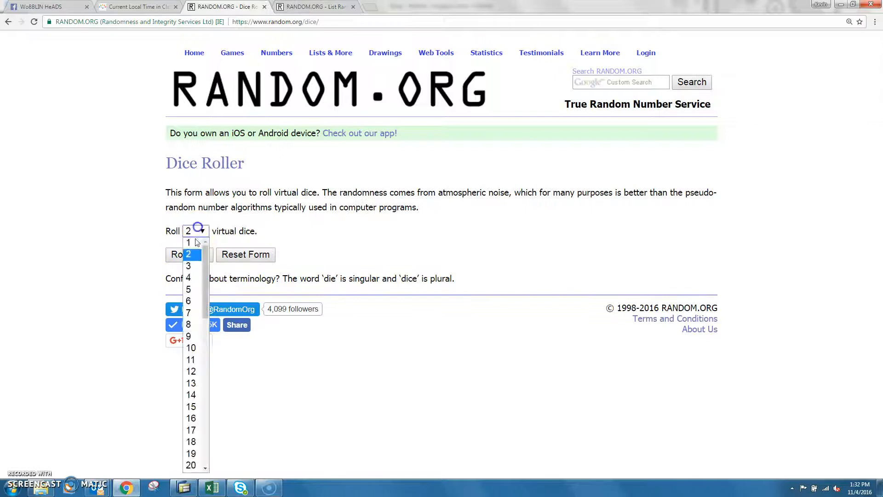
Step: Roll three dice twice on the Dice Roller
{"action": "left_click", "coordinate": [188, 265]}
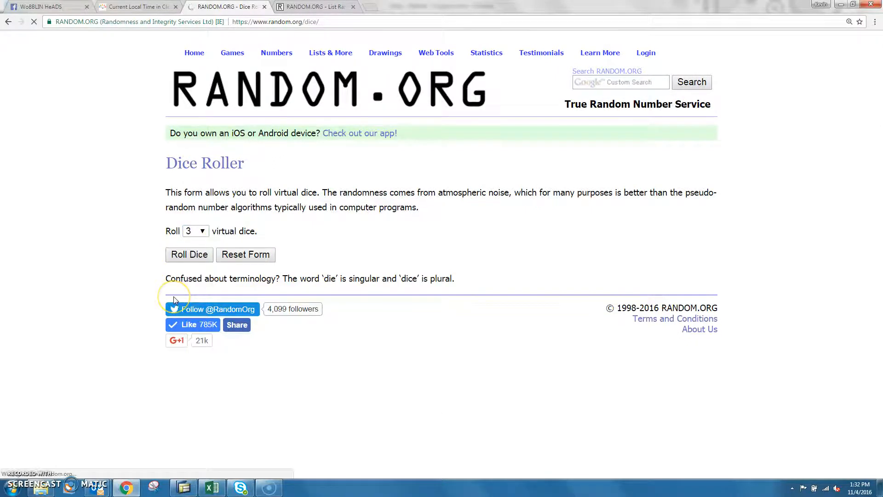
{"action": "left_click", "coordinate": [189, 254]}
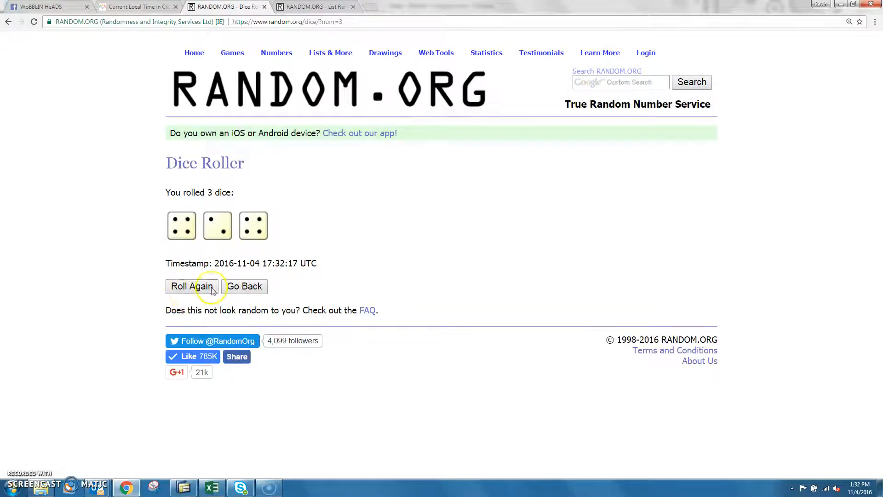
{"action": "left_click", "coordinate": [191, 286]}
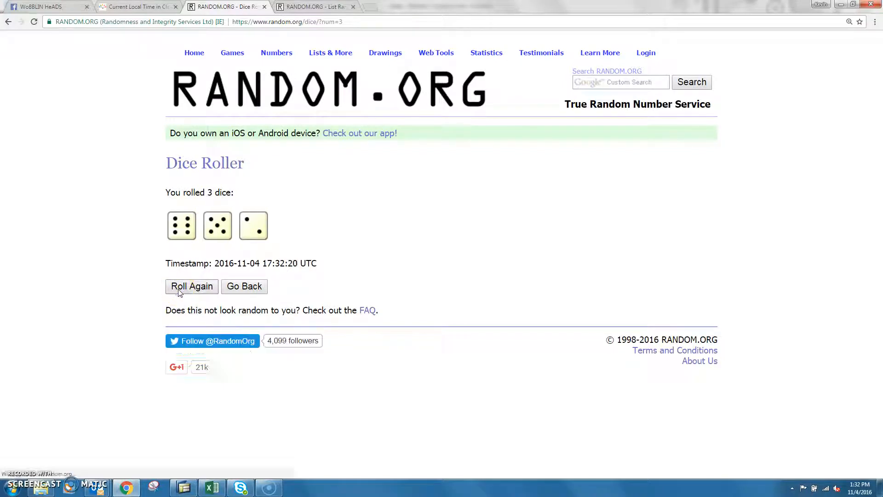
Step: Shuffle the 59-name list once in the List Randomizer
{"action": "left_click", "coordinate": [313, 6]}
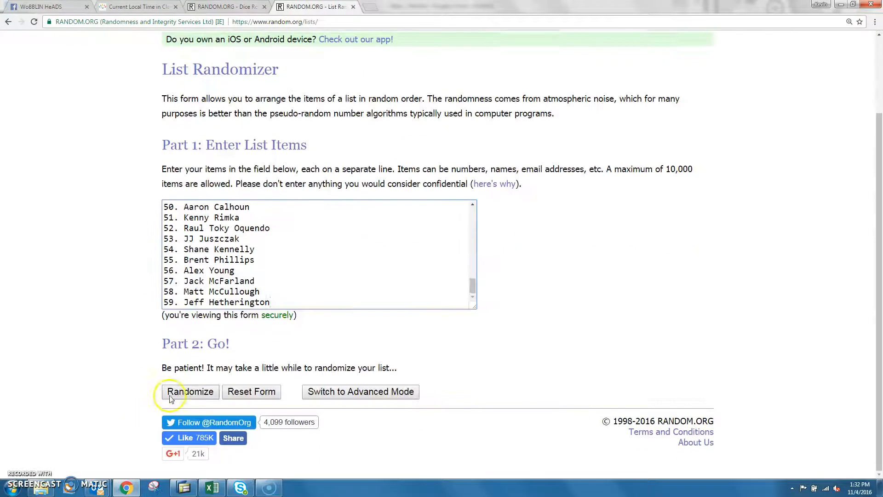
{"action": "left_click", "coordinate": [191, 391]}
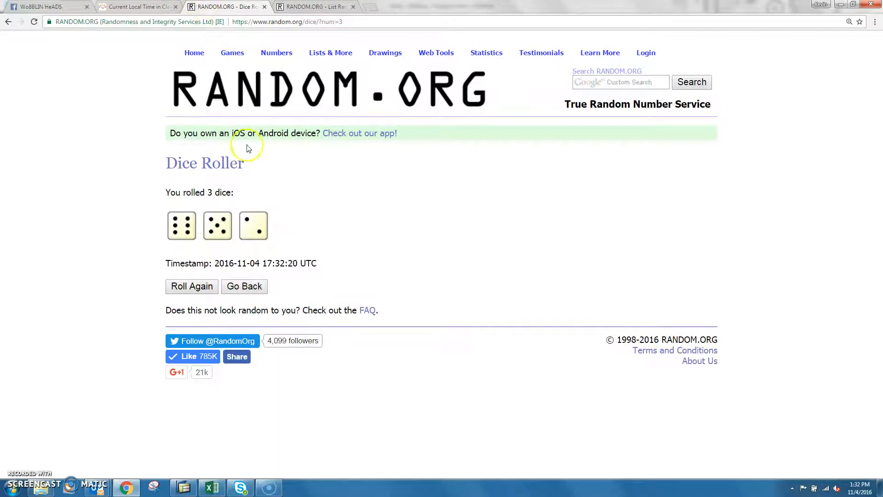
{"action": "left_click", "coordinate": [315, 6]}
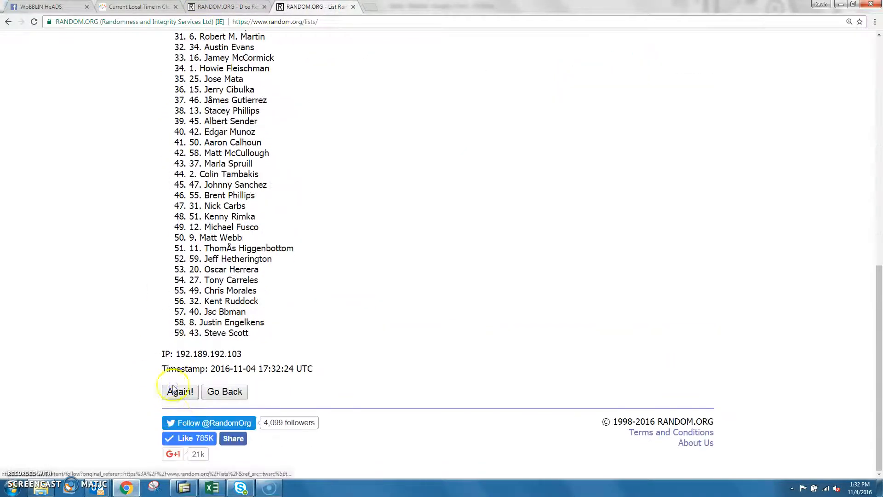
Step: Reshuffle the 59-name list repeatedly with Again! until it reads 12 randomizations
{"action": "left_click", "coordinate": [179, 392]}
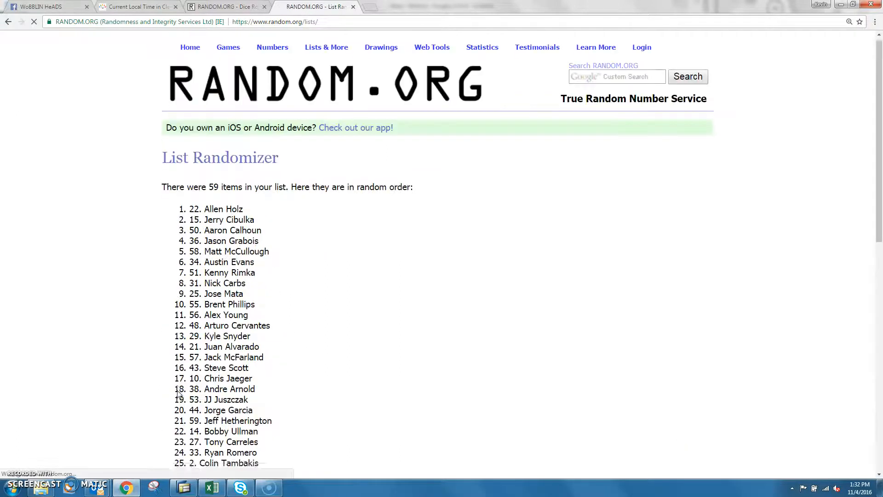
{"action": "scroll", "scroll_direction": "down", "scroll_amount": 3}
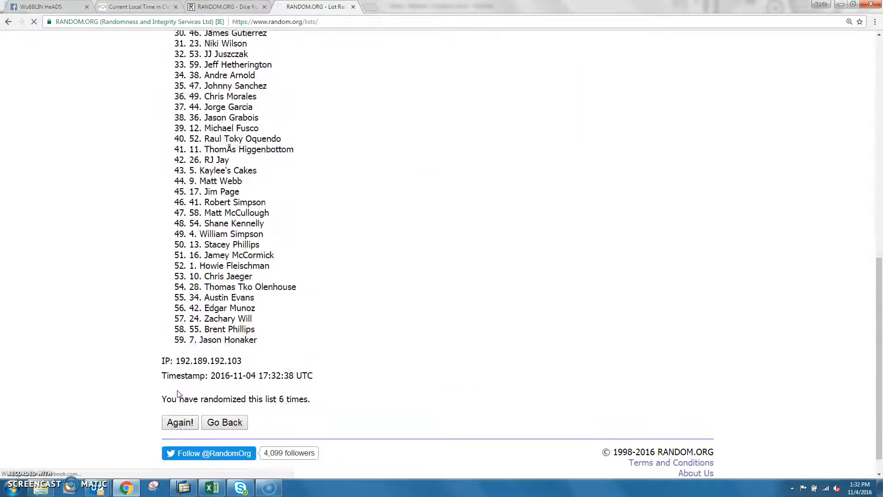
{"action": "left_click", "coordinate": [180, 422]}
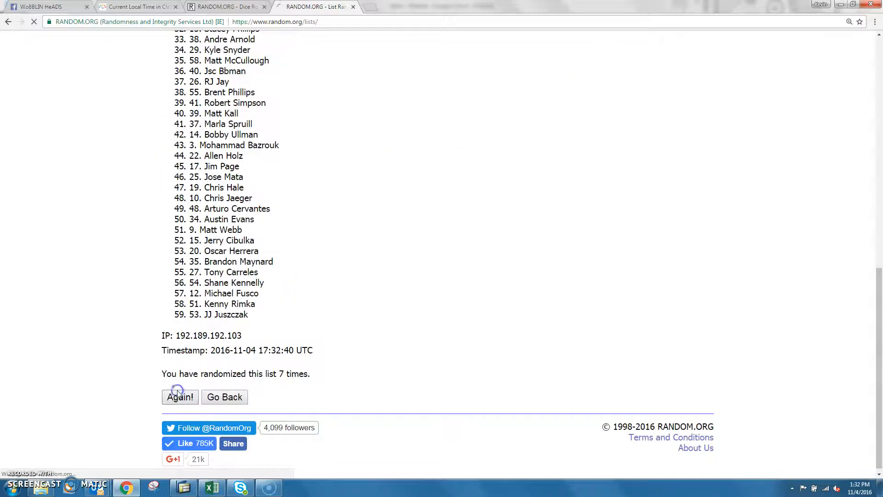
{"action": "left_click", "coordinate": [180, 397]}
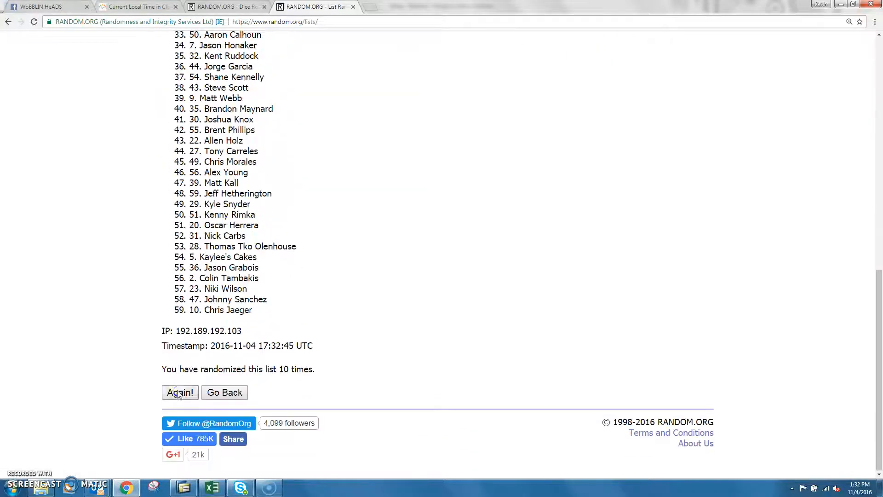
{"action": "left_click", "coordinate": [180, 392]}
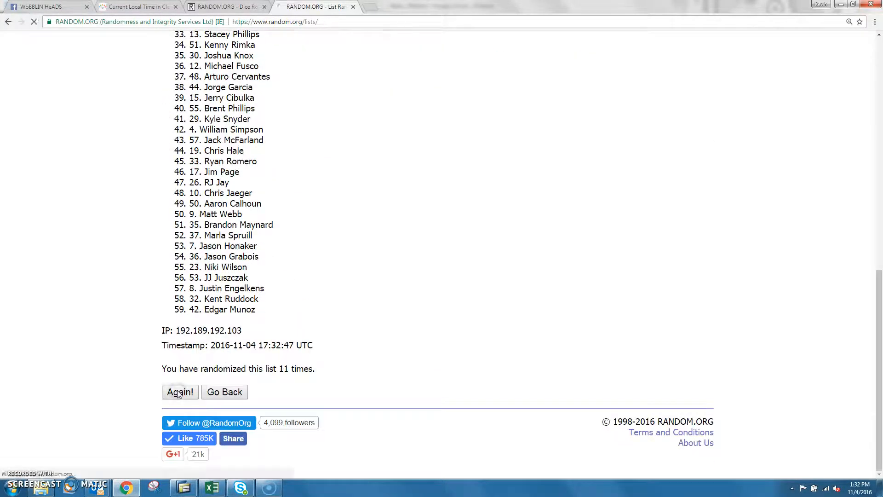
{"action": "left_click", "coordinate": [180, 392]}
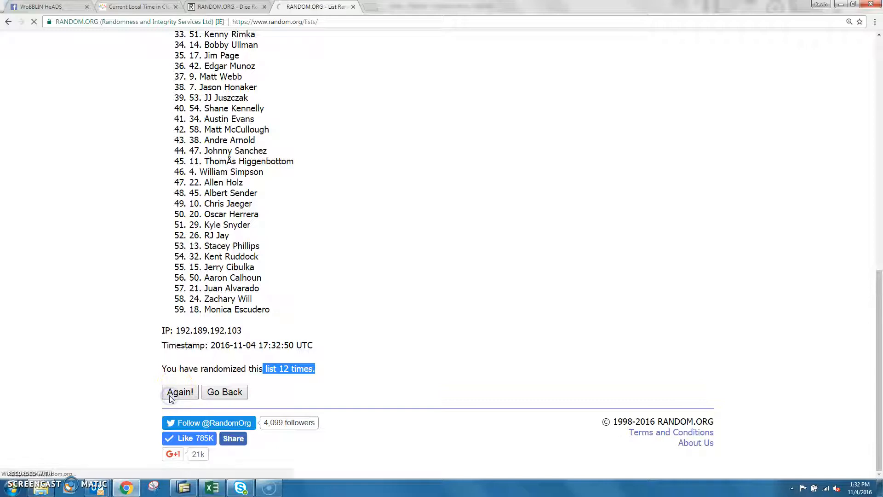
{"action": "left_click", "coordinate": [180, 391]}
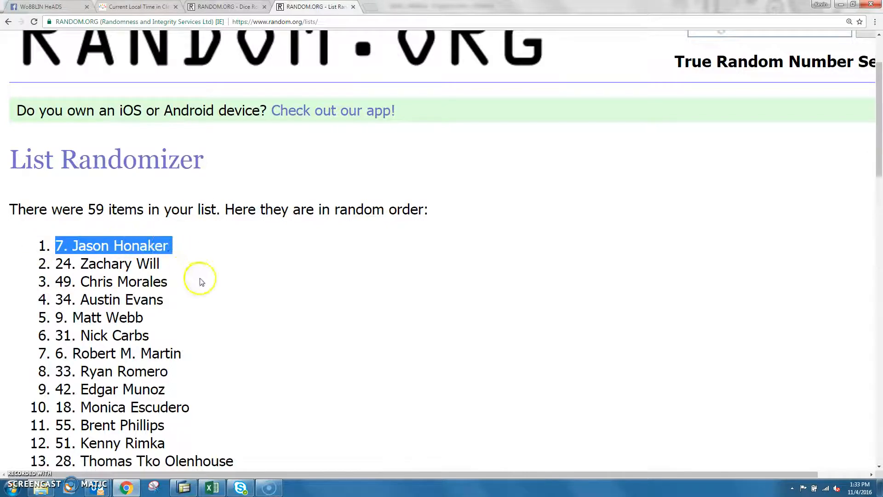
{"action": "scroll", "scroll_direction": "down", "scroll_amount": 3}
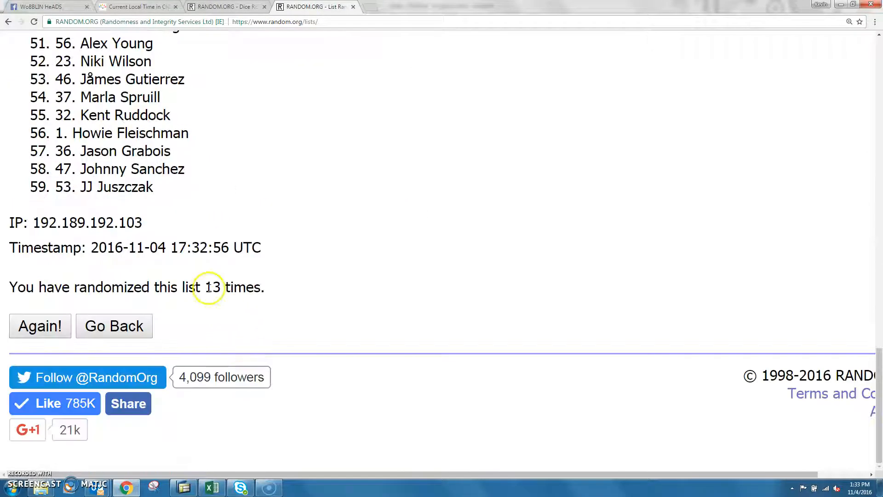